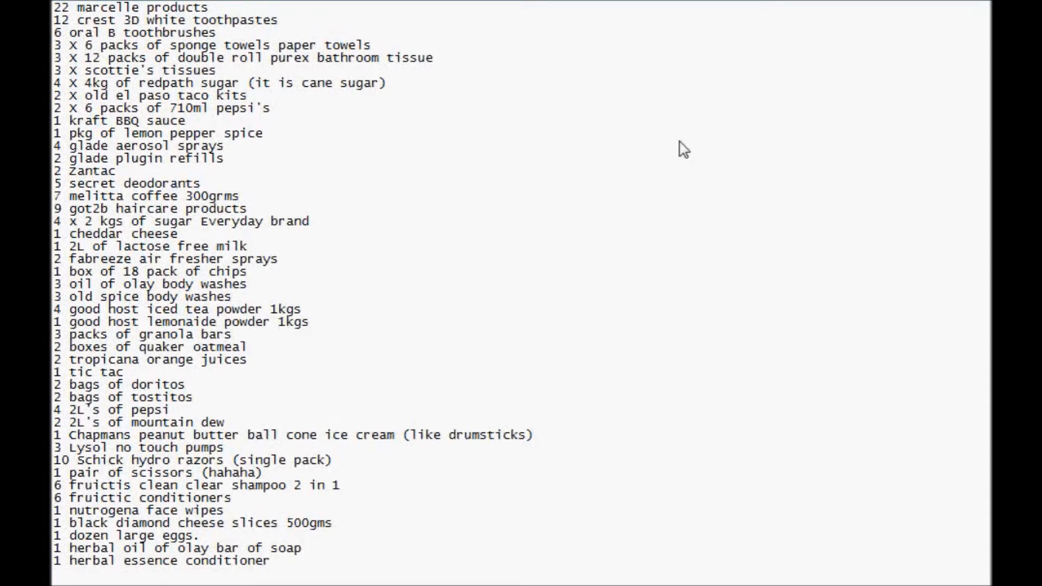
Remove 'herbal' so the line reads '1 oil of olay bar of soap', then reveal the totals summary.
click(232, 335)
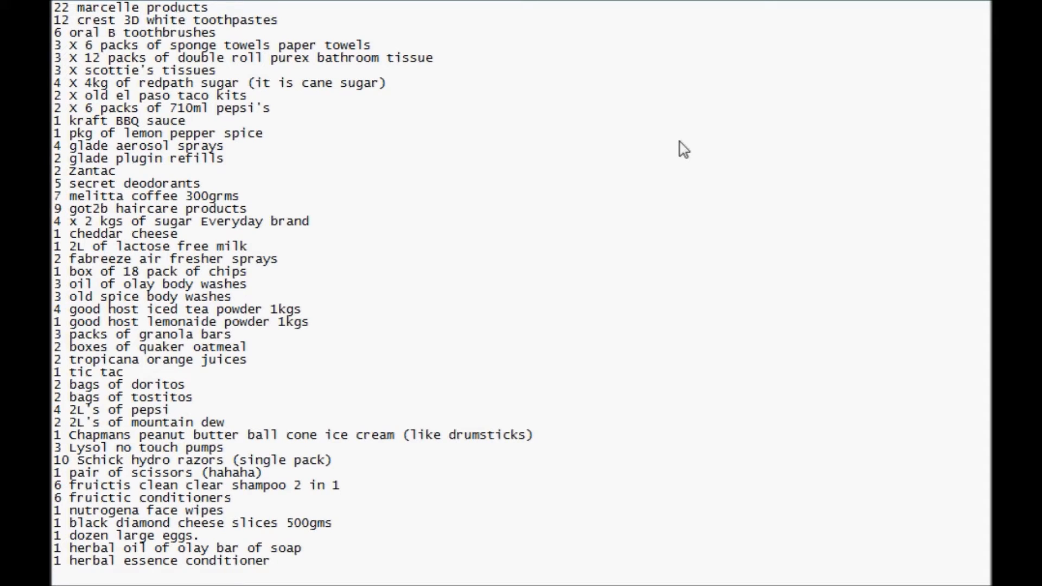
click(233, 334)
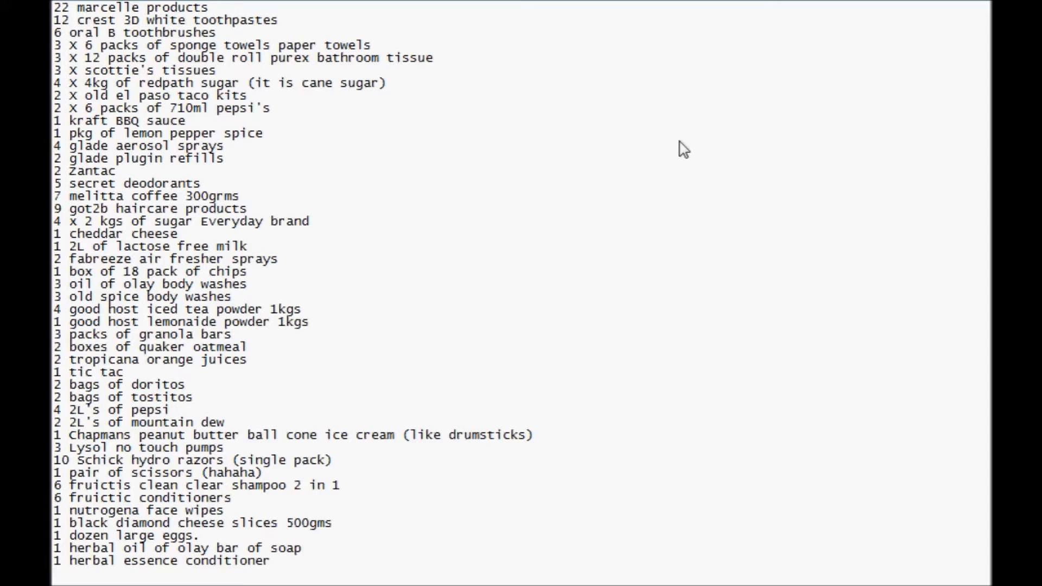
mouse_move(514, 73)
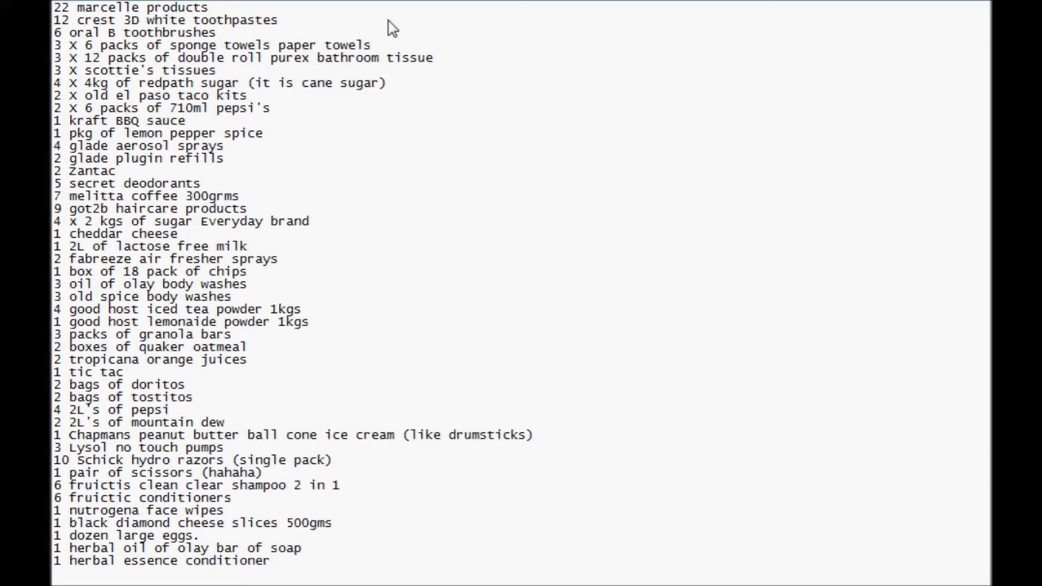
click(232, 334)
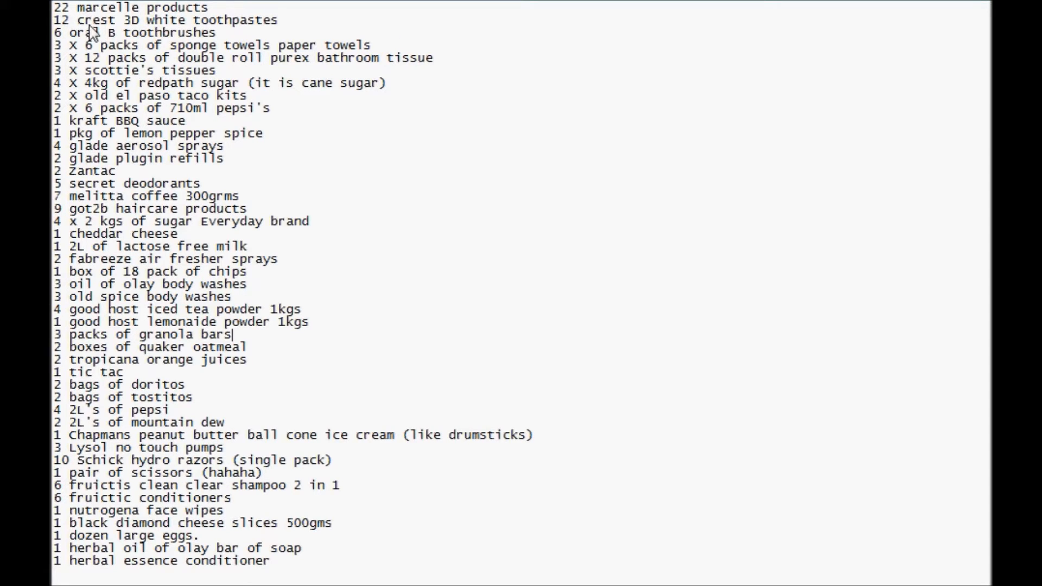
mouse_move(276, 36)
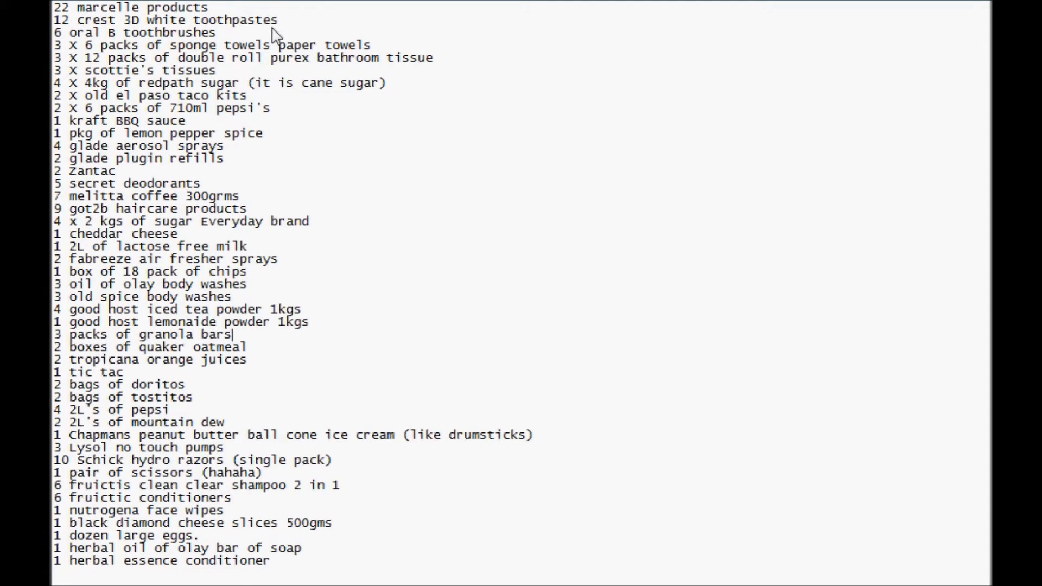
mouse_move(374, 61)
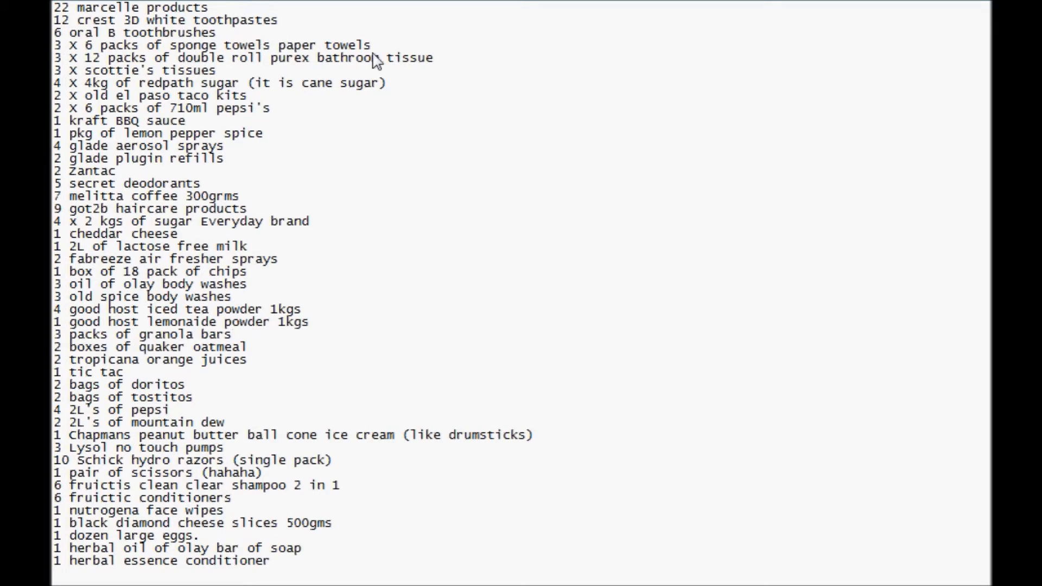
mouse_move(463, 69)
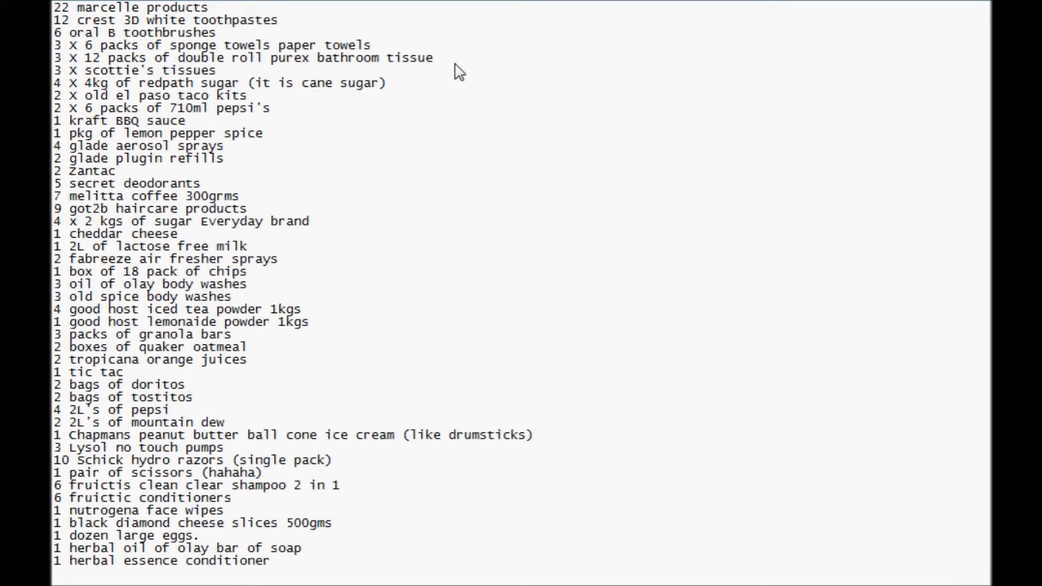
mouse_move(349, 80)
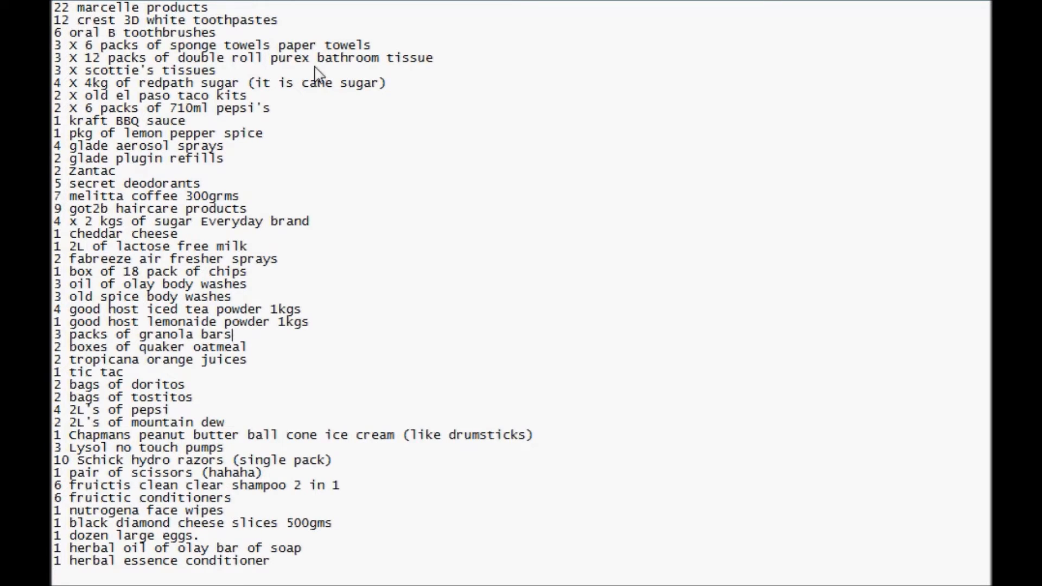
mouse_move(282, 103)
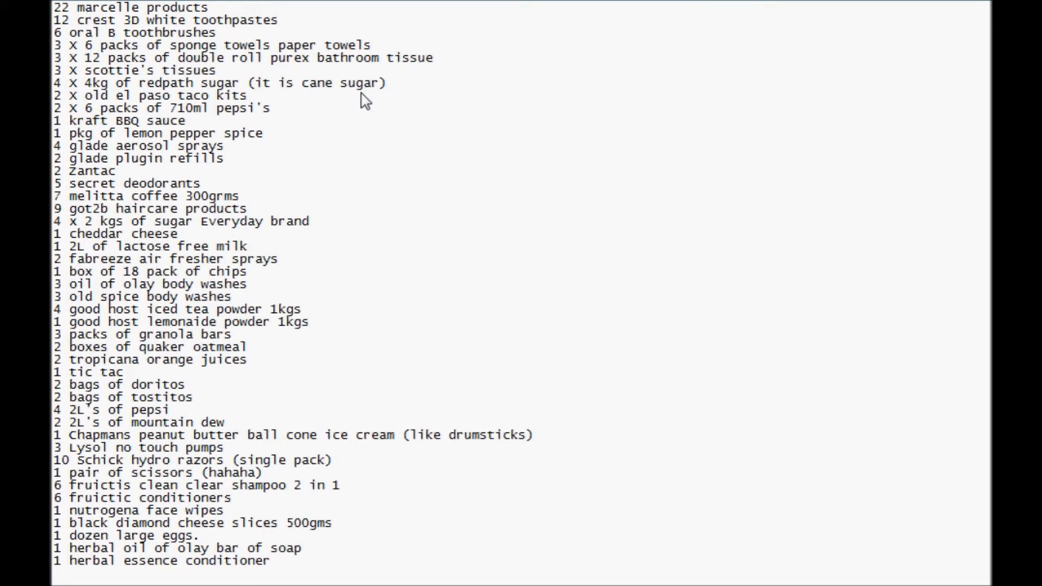
mouse_move(289, 116)
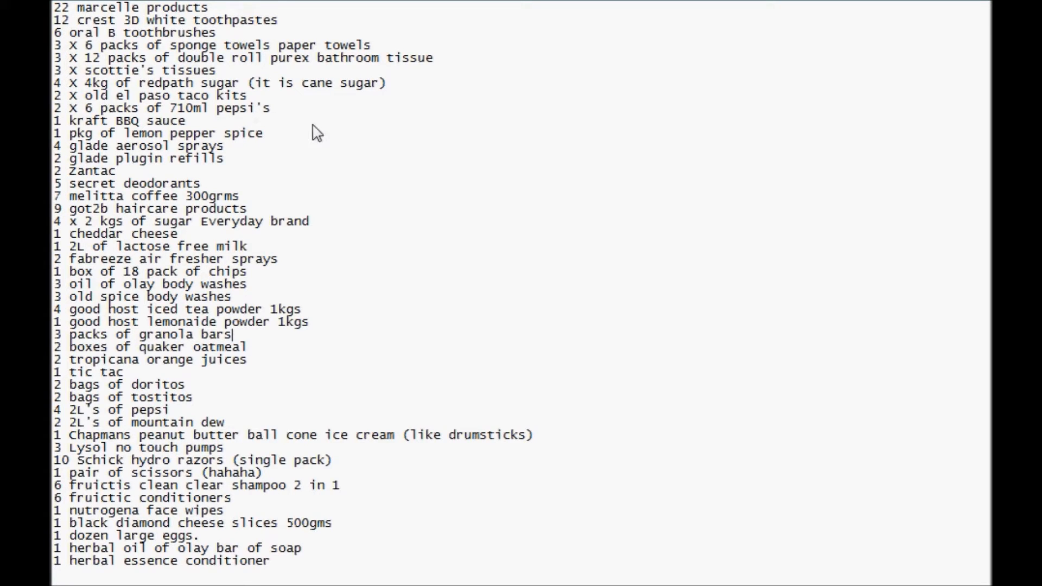
mouse_move(299, 121)
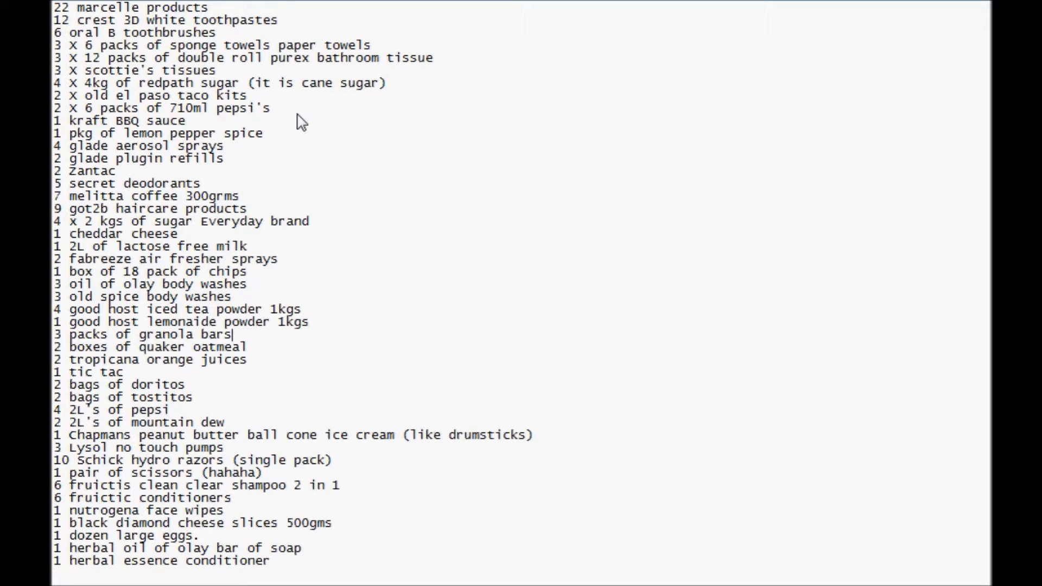
mouse_move(308, 138)
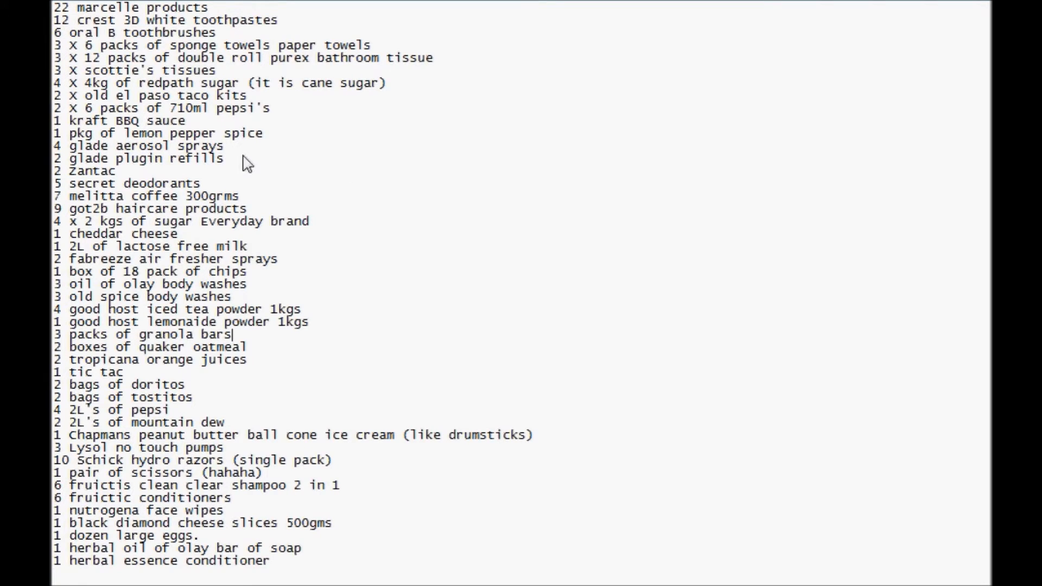
mouse_move(260, 154)
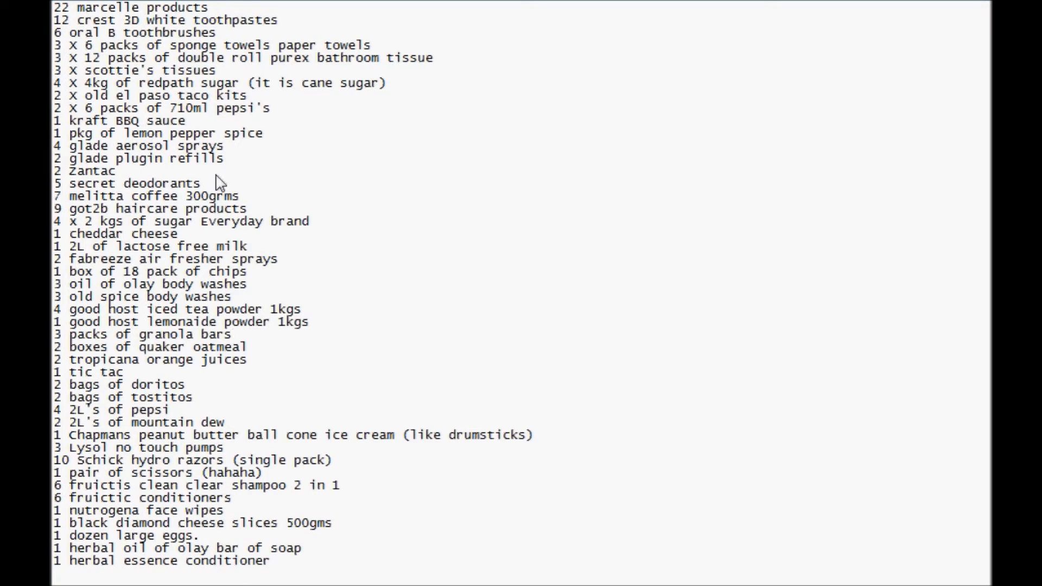
mouse_move(295, 201)
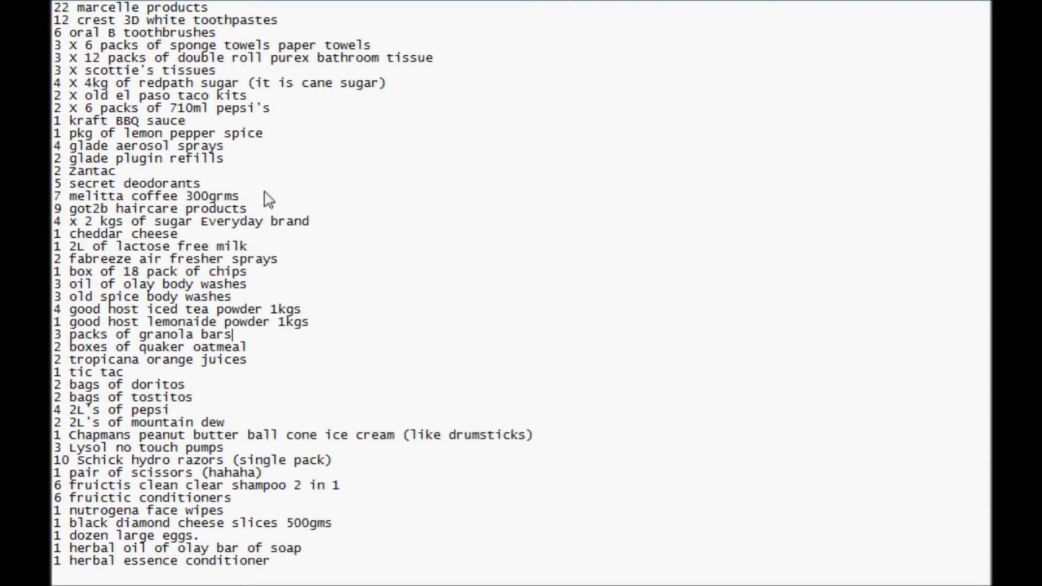
mouse_move(350, 198)
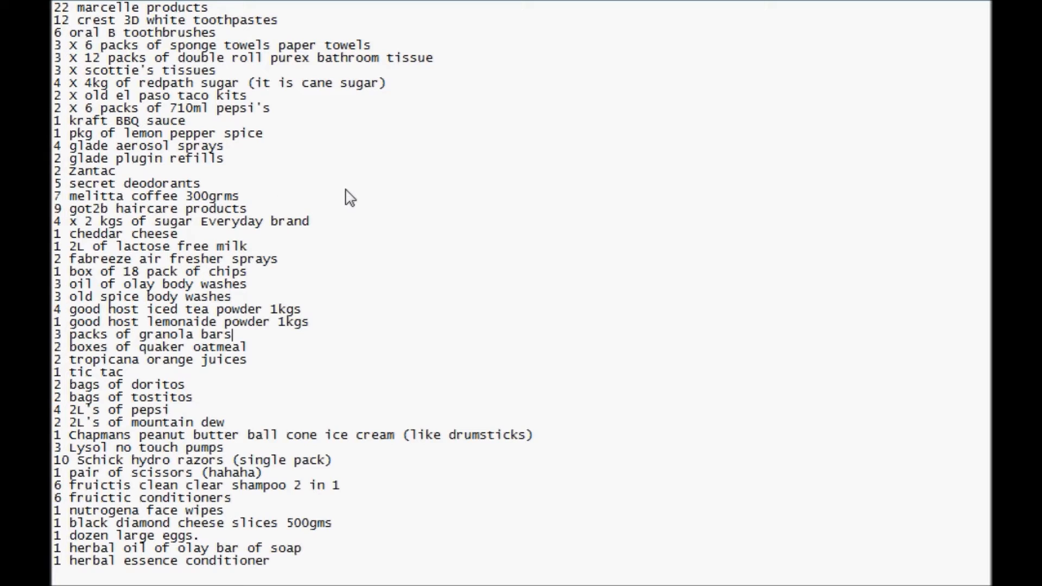
mouse_move(357, 213)
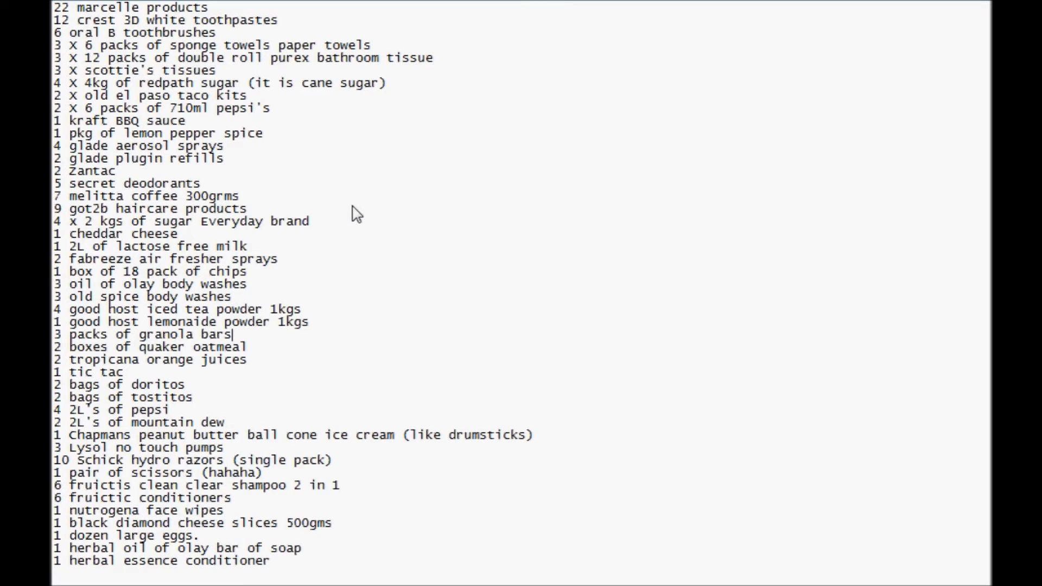
mouse_move(323, 249)
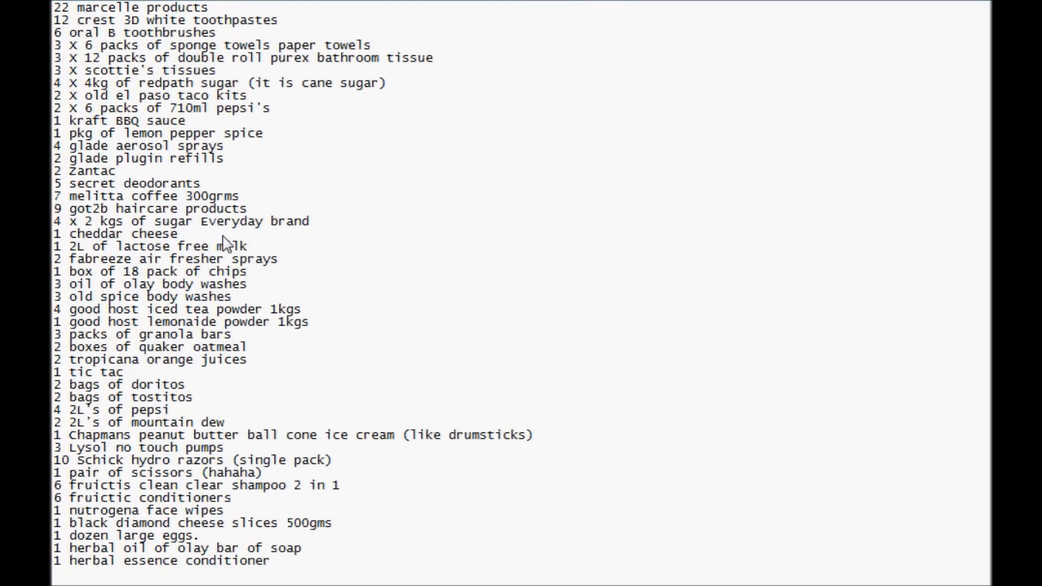
mouse_move(259, 248)
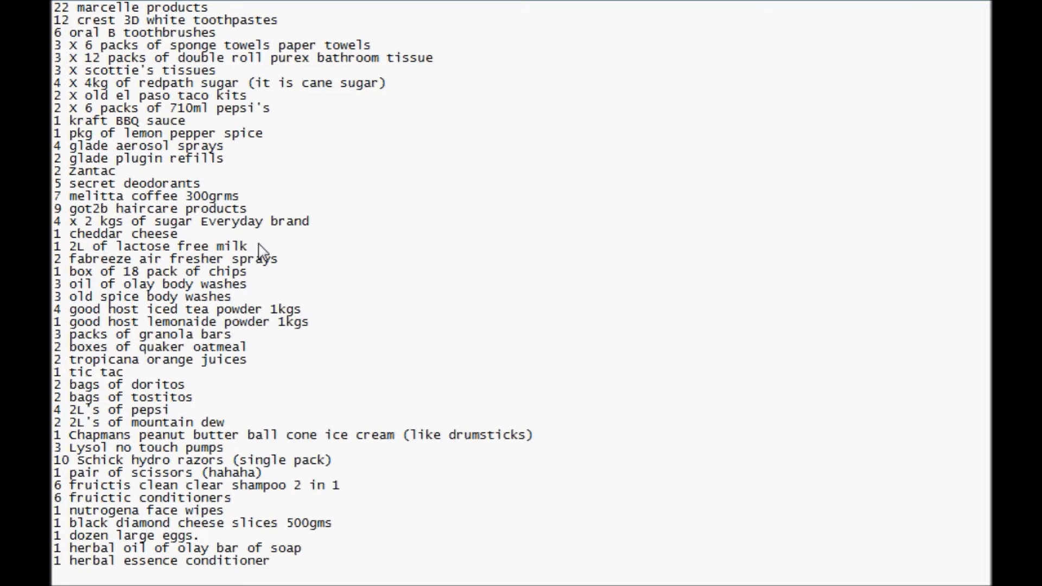
mouse_move(277, 264)
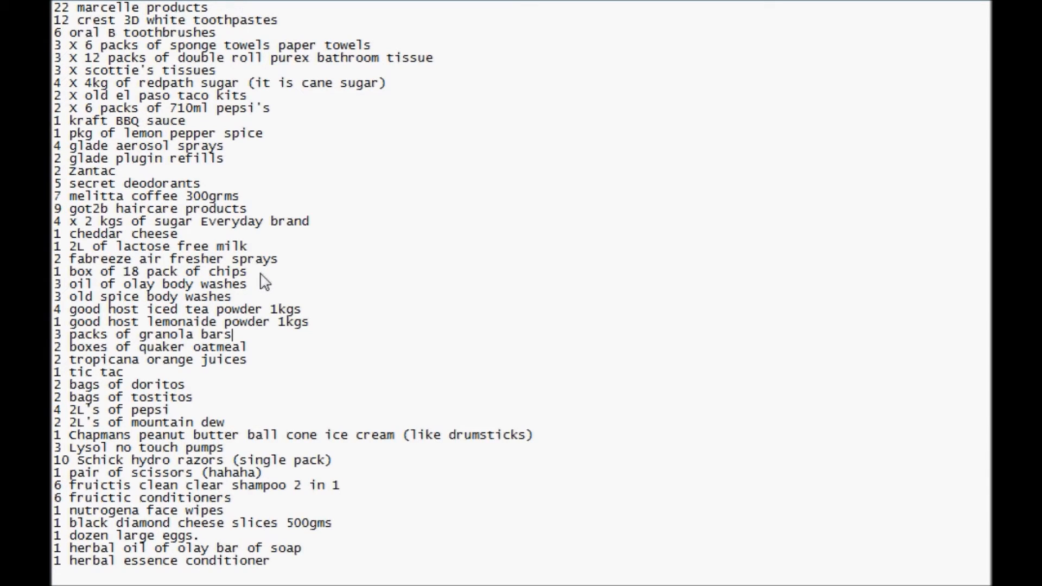
mouse_move(274, 297)
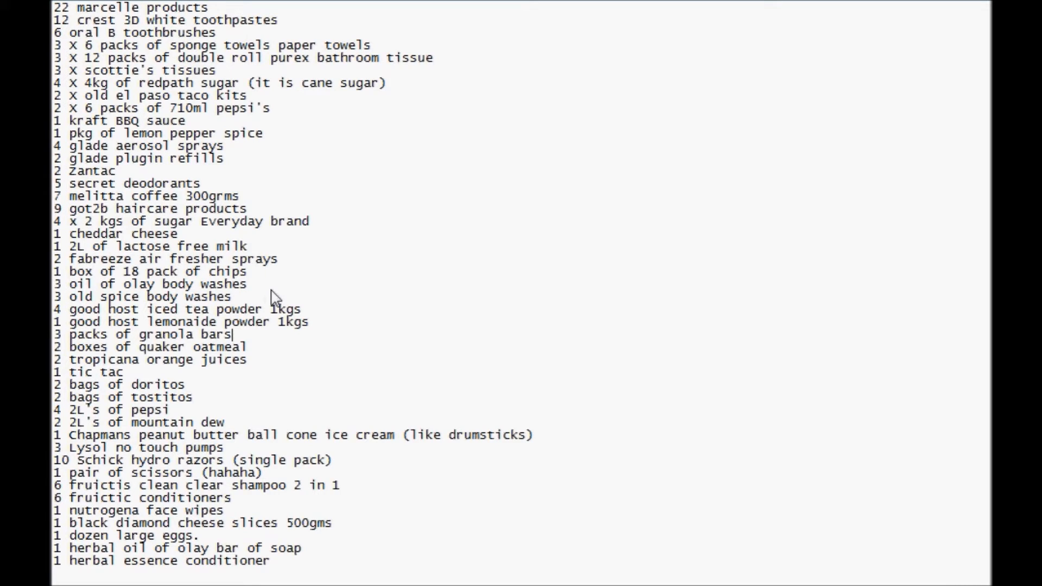
mouse_move(313, 307)
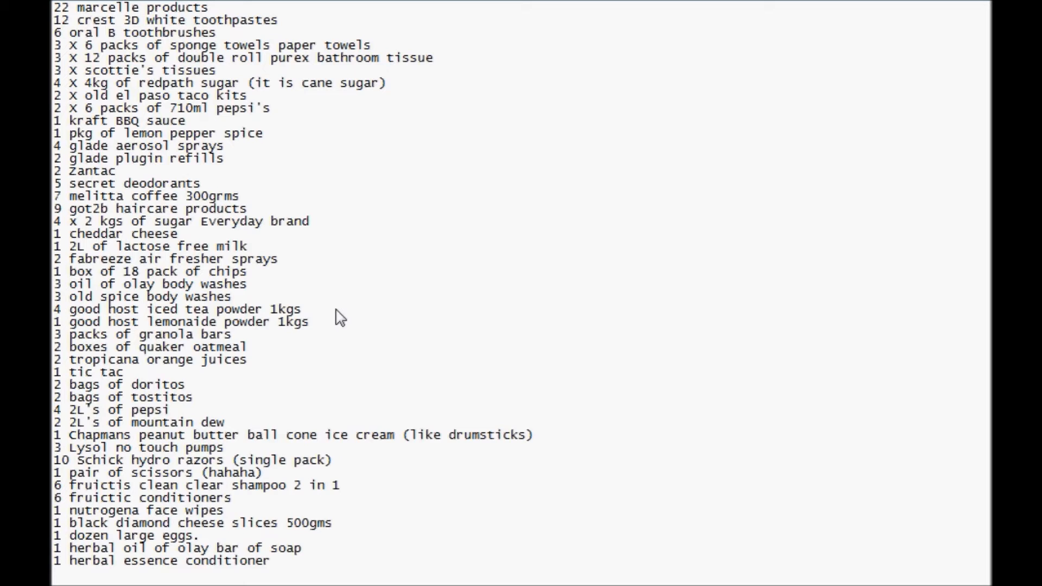
mouse_move(334, 326)
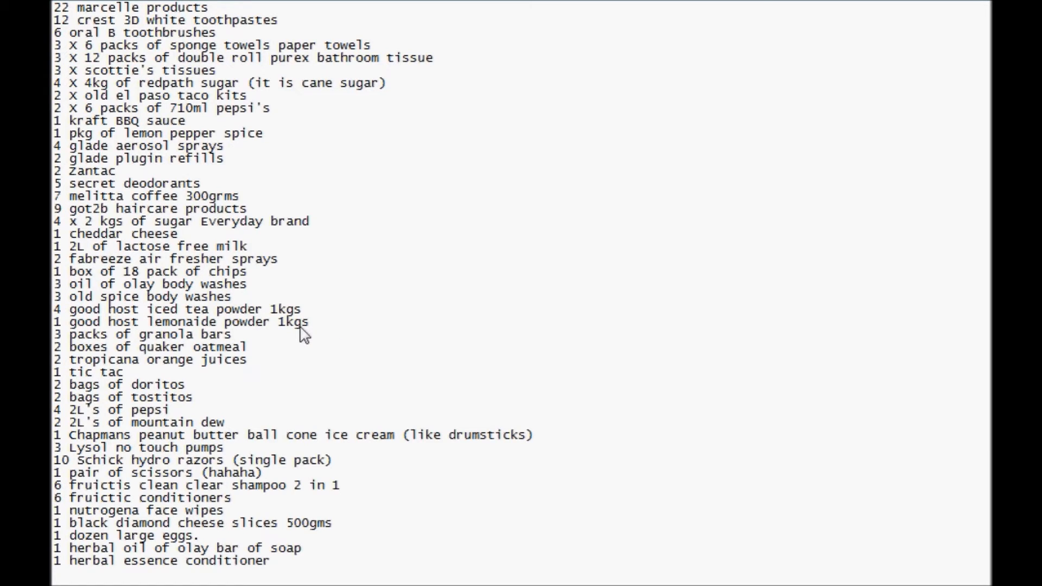
mouse_move(289, 358)
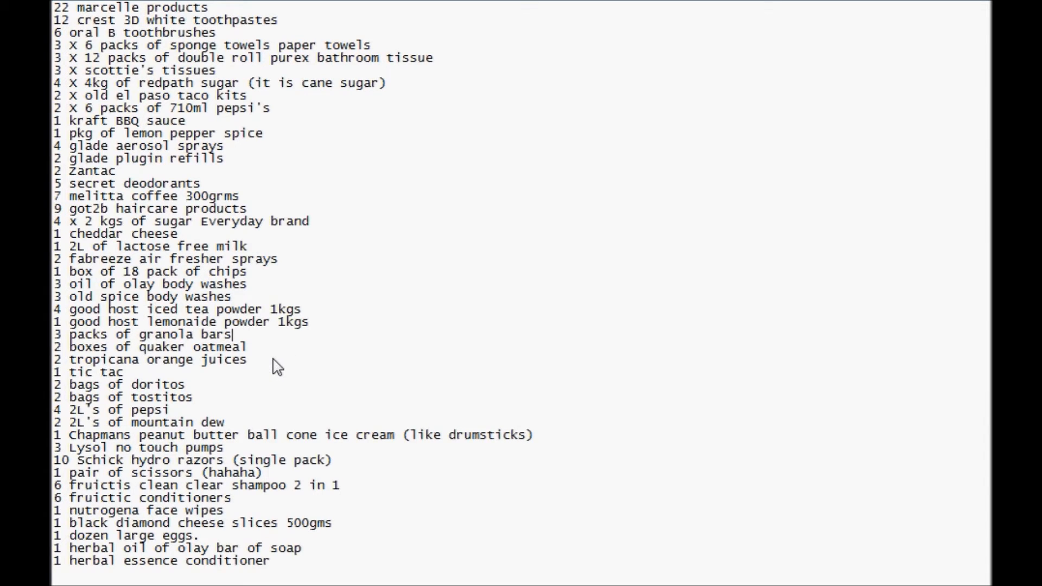
mouse_move(257, 392)
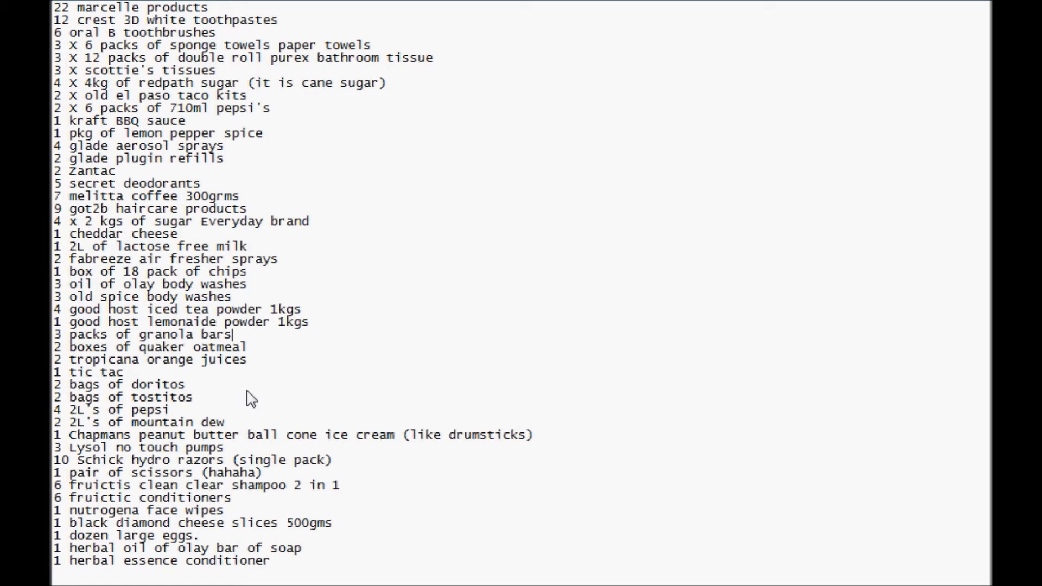
mouse_move(168, 420)
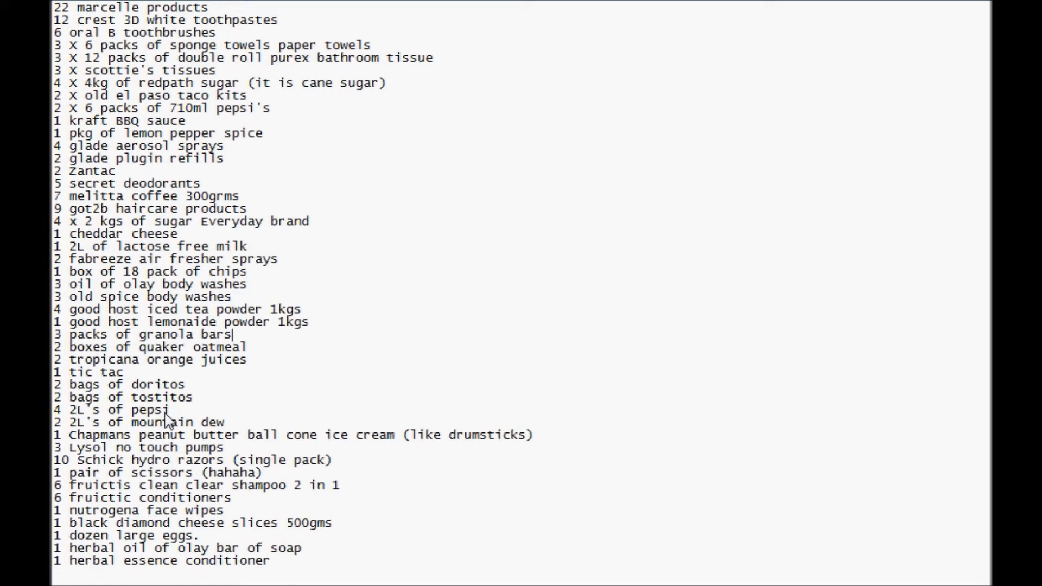
mouse_move(189, 422)
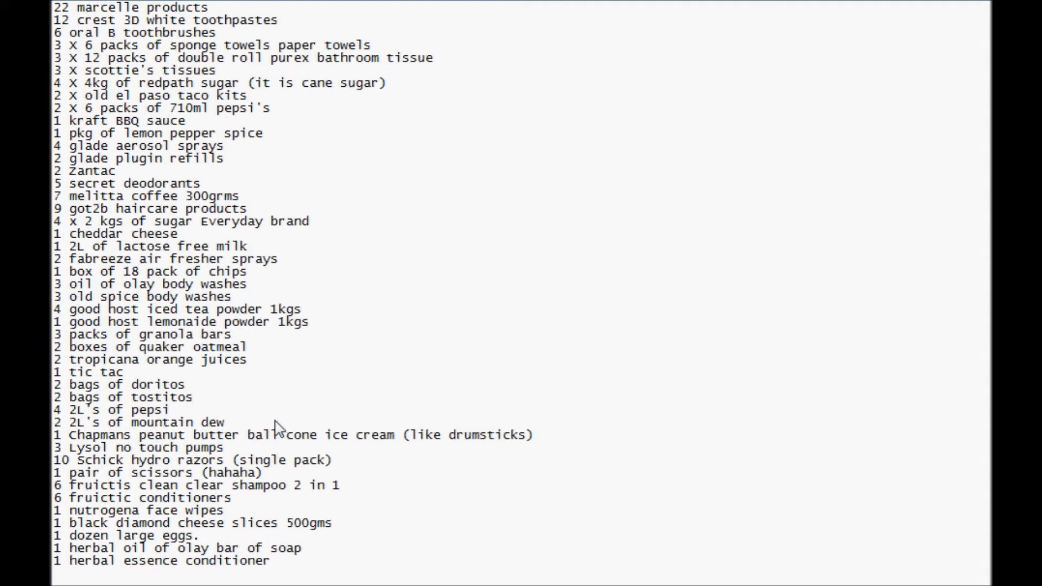
mouse_move(408, 449)
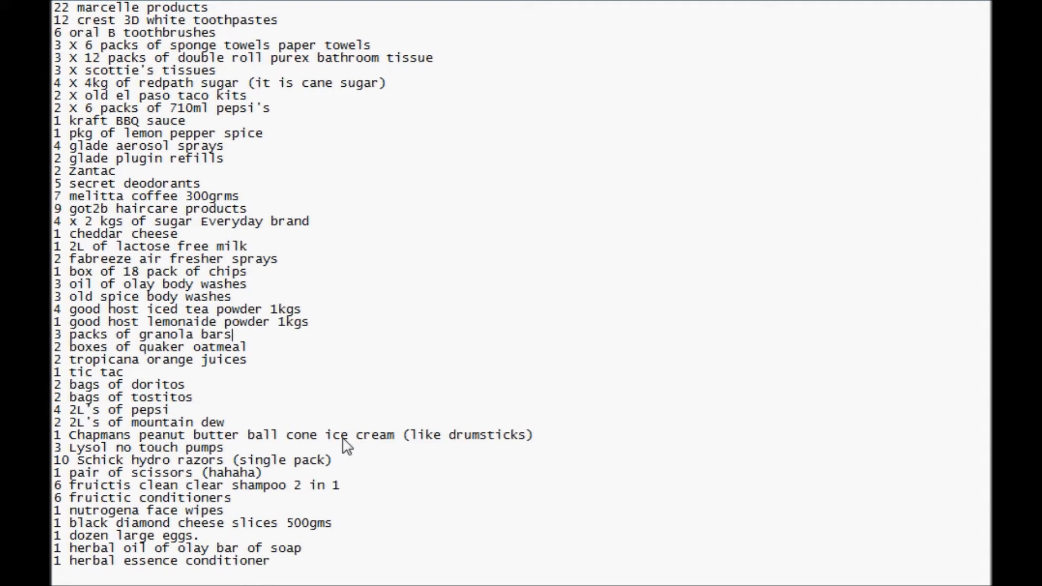
mouse_move(120, 462)
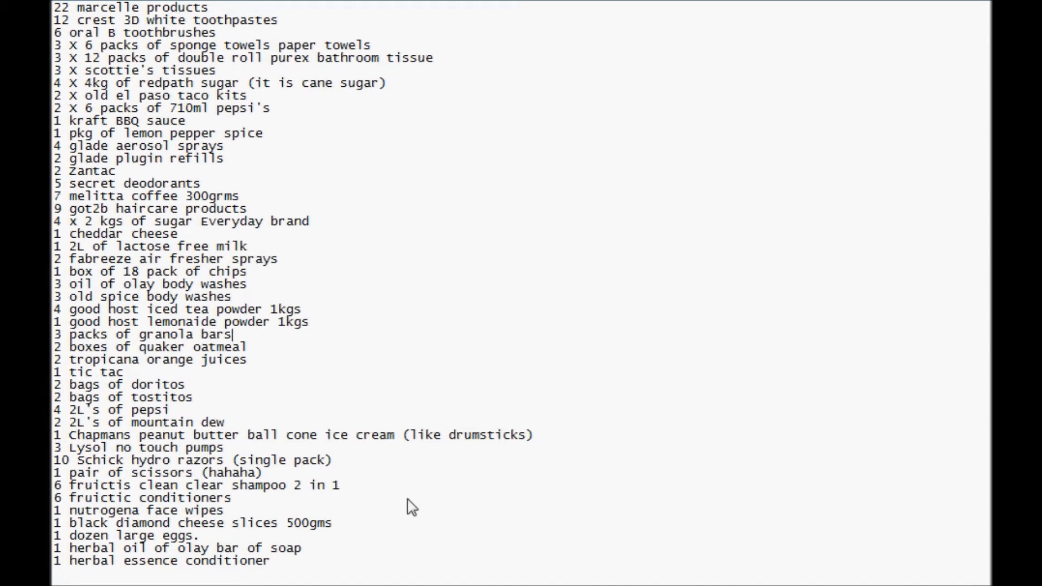
mouse_move(401, 507)
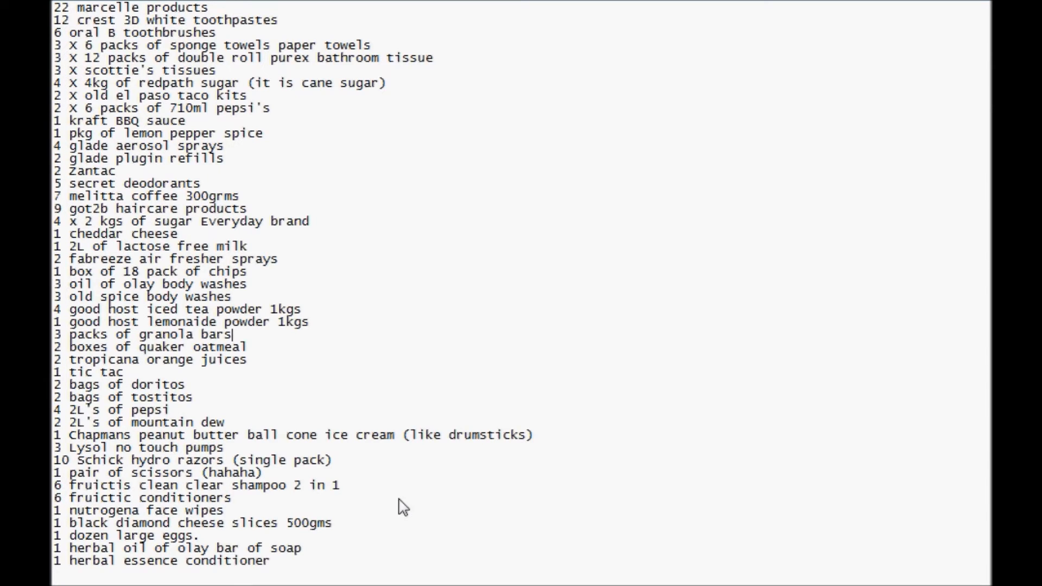
mouse_move(384, 530)
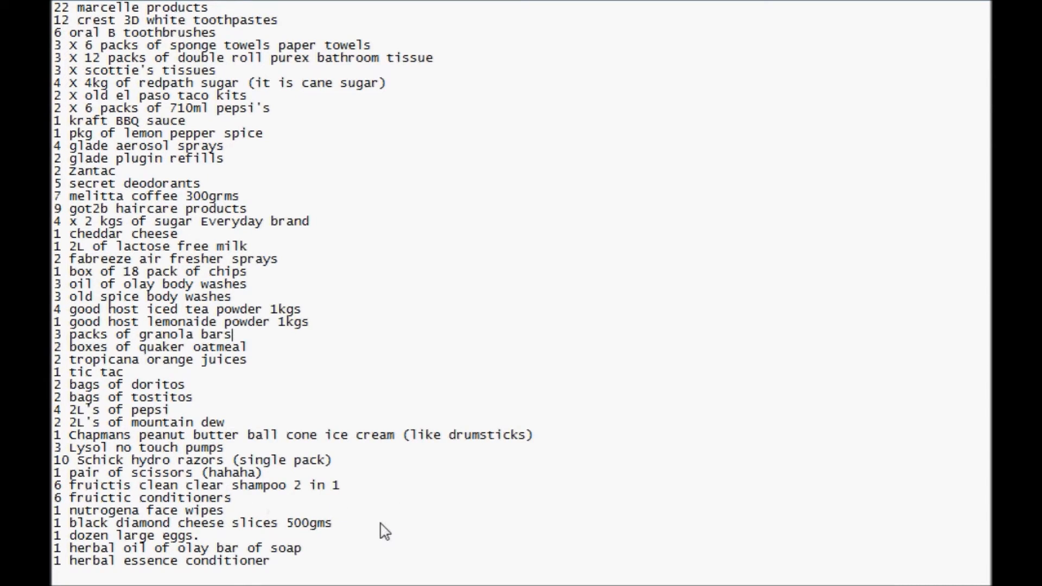
mouse_move(367, 557)
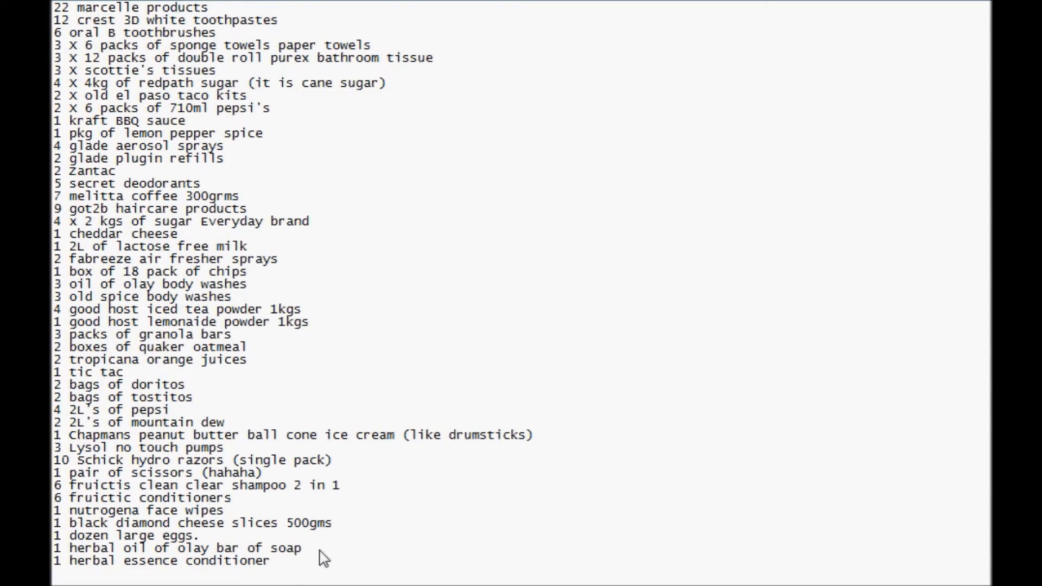
mouse_move(116, 555)
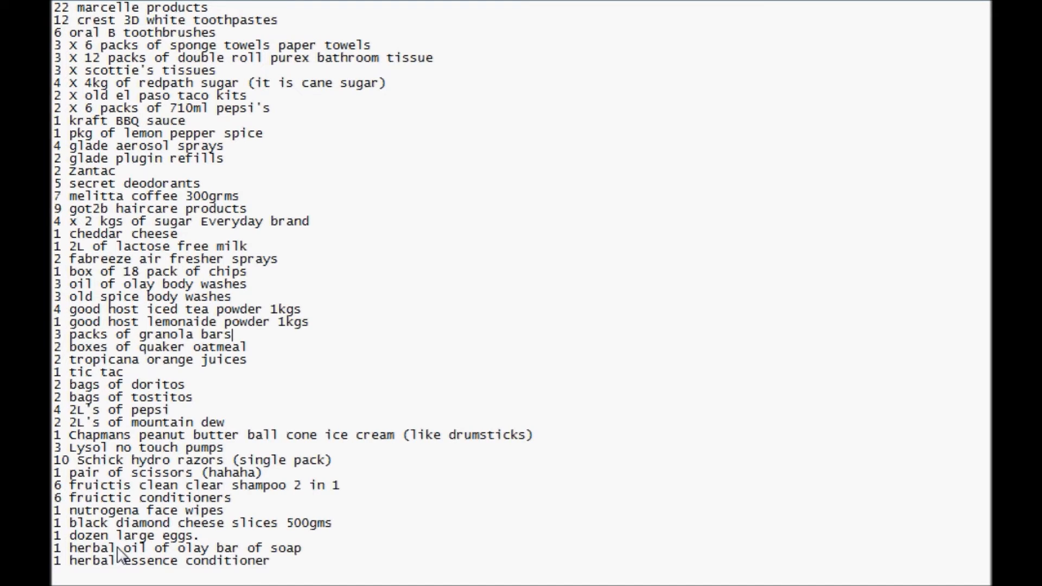
scroll(down, 3)
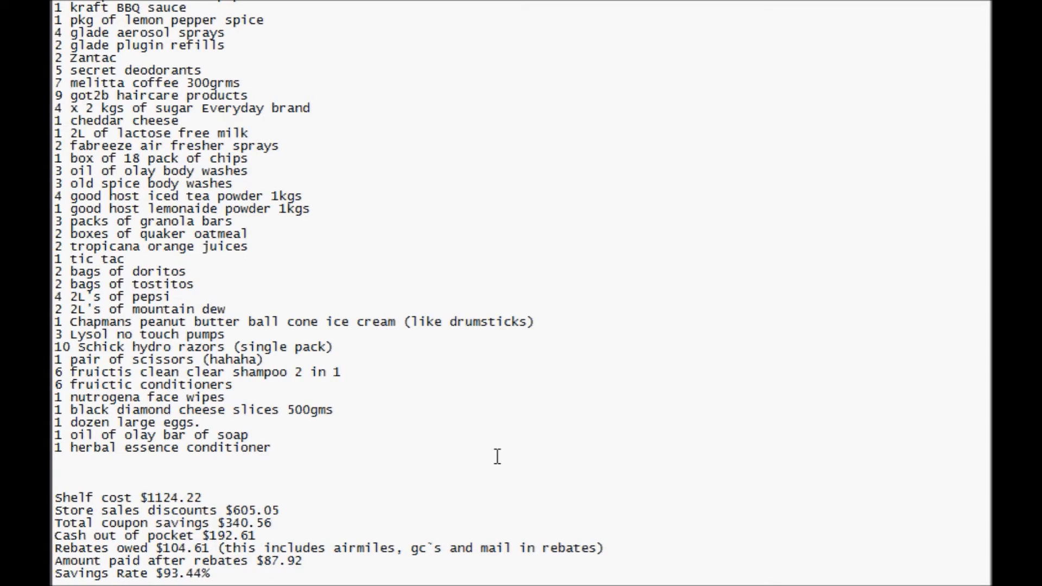
mouse_move(190, 489)
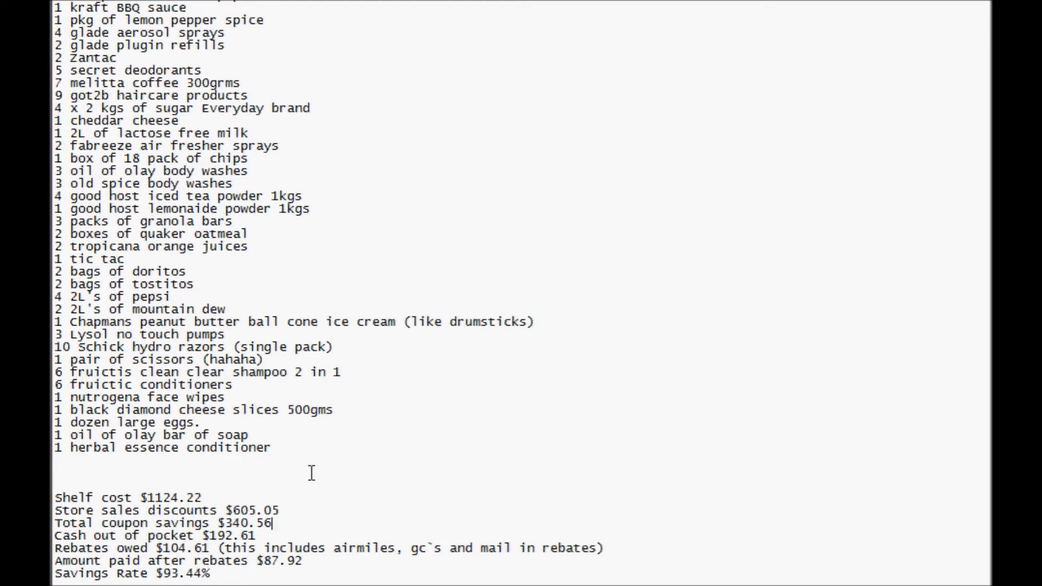
mouse_move(292, 512)
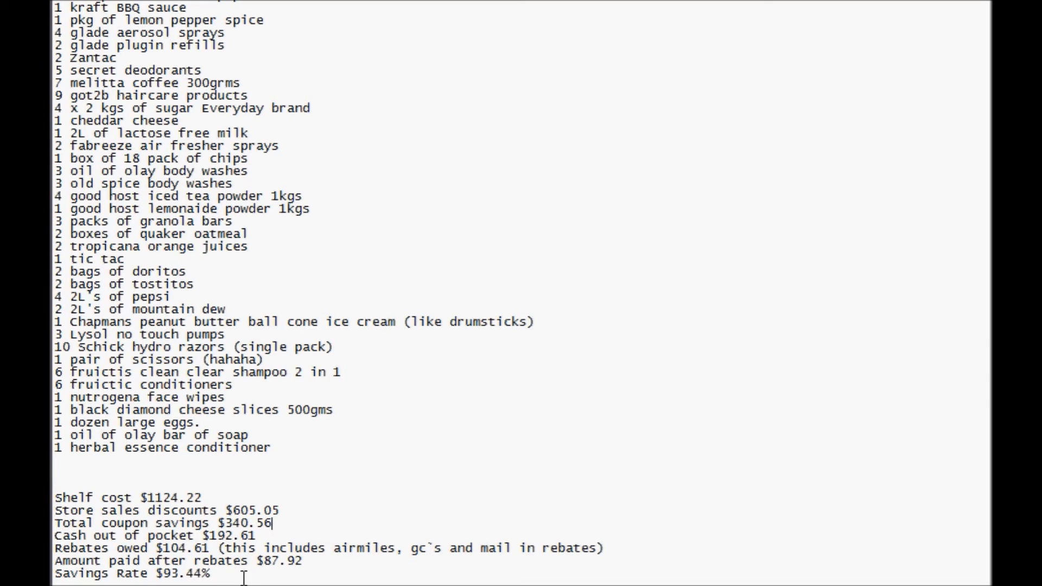
mouse_move(279, 525)
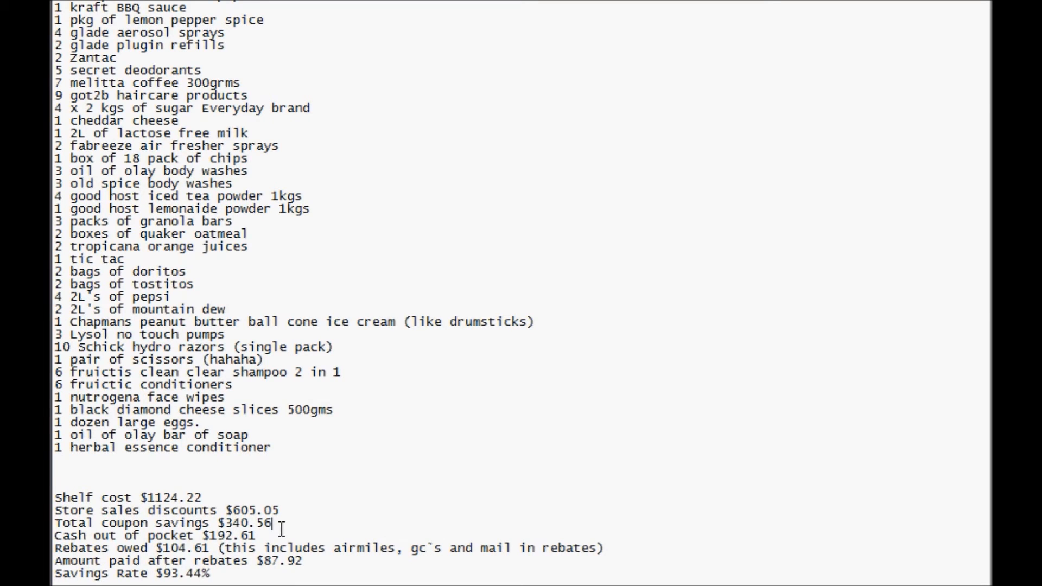